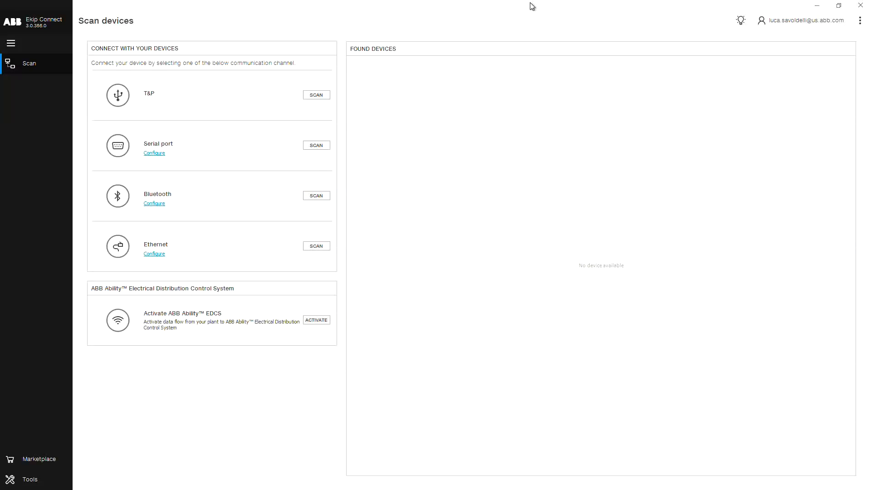
pyautogui.moveTo(404, 49)
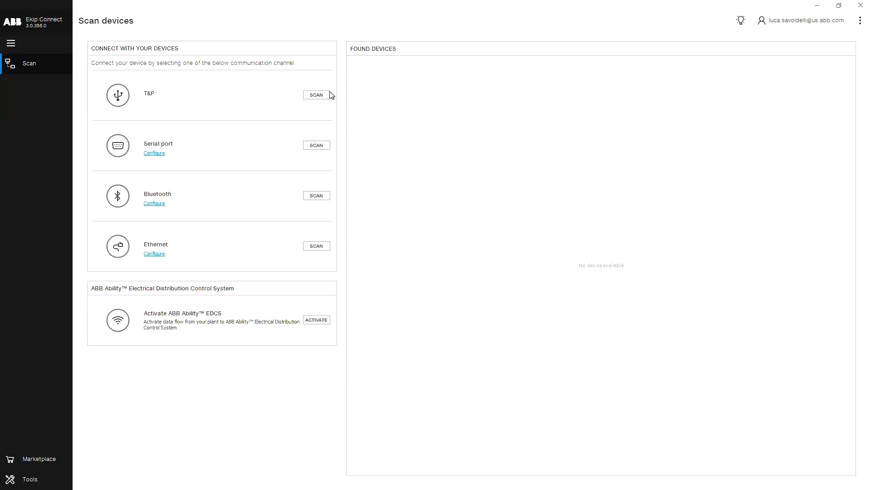
# - Scan over T&P and connect to the CB ALERT2 breaker, showing its dashboard
pyautogui.click(316, 94)
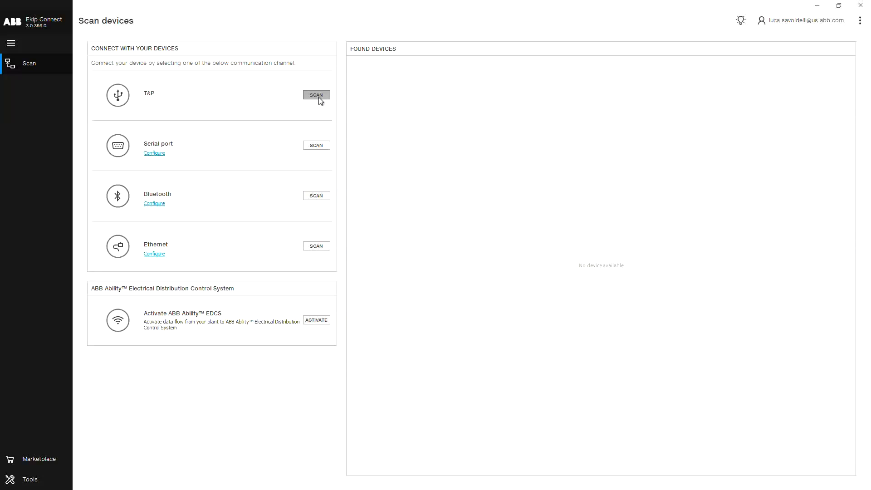
pyautogui.click(316, 94)
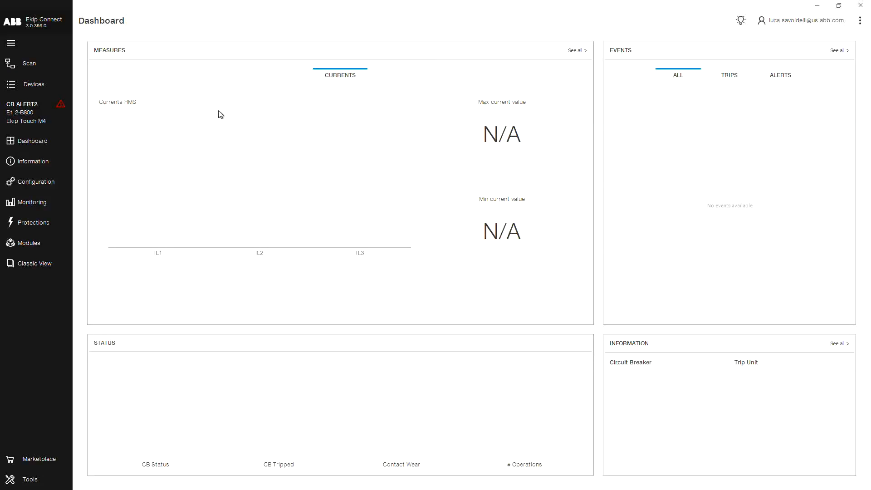
# - Go to the breaker's Modules section and show the Signalling modules page
pyautogui.click(29, 243)
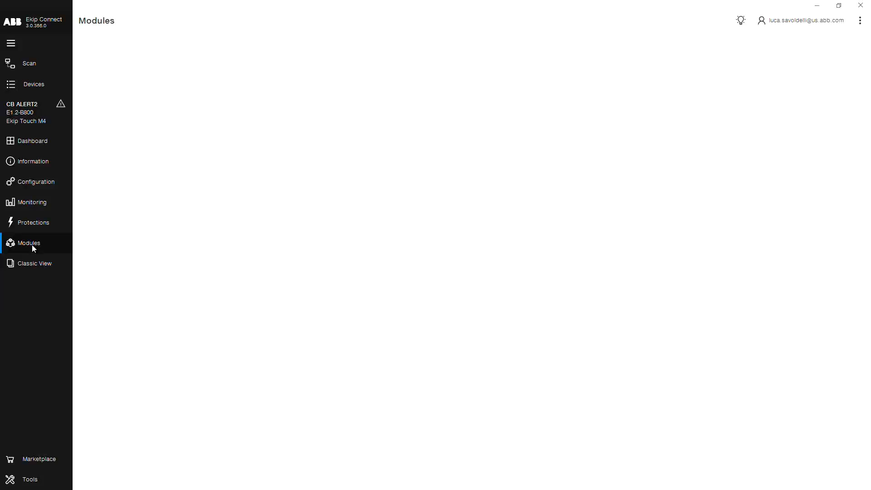
pyautogui.click(29, 243)
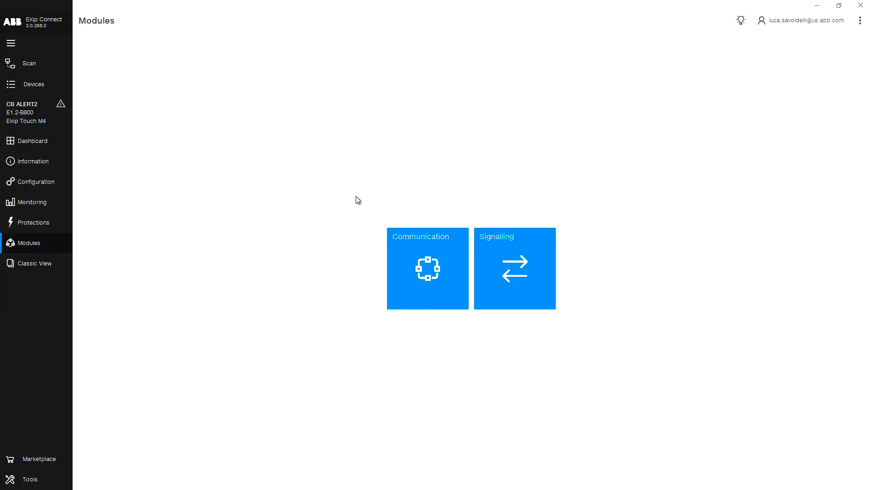
pyautogui.click(513, 269)
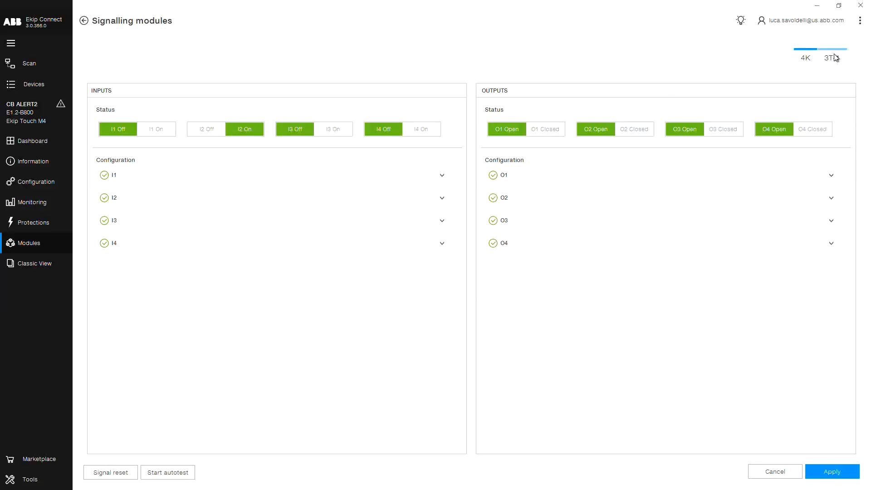
# - Show the 3T-1 module and expand PT1 Temperature (I44) to list thresholds A, B and C
pyautogui.click(830, 57)
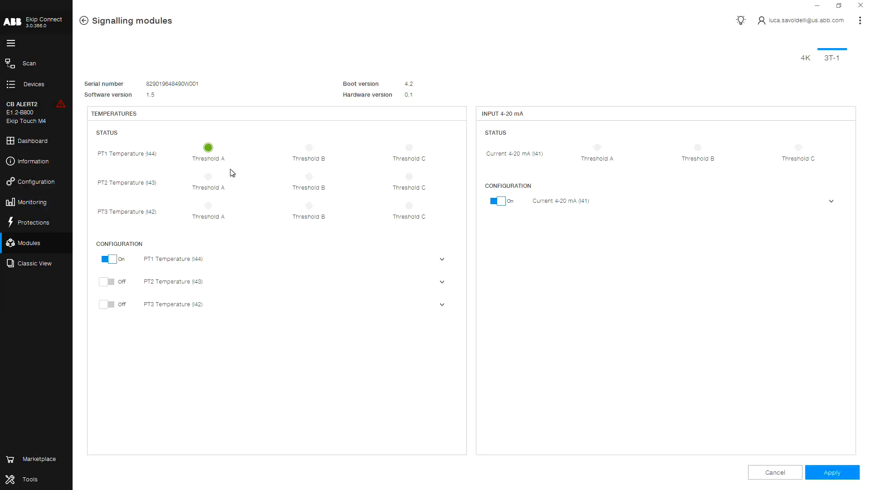
pyautogui.moveTo(218, 158)
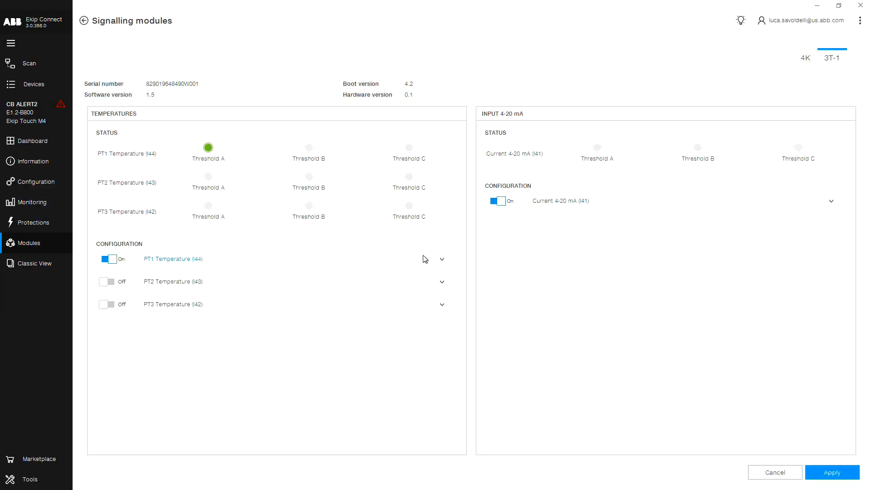
pyautogui.click(442, 258)
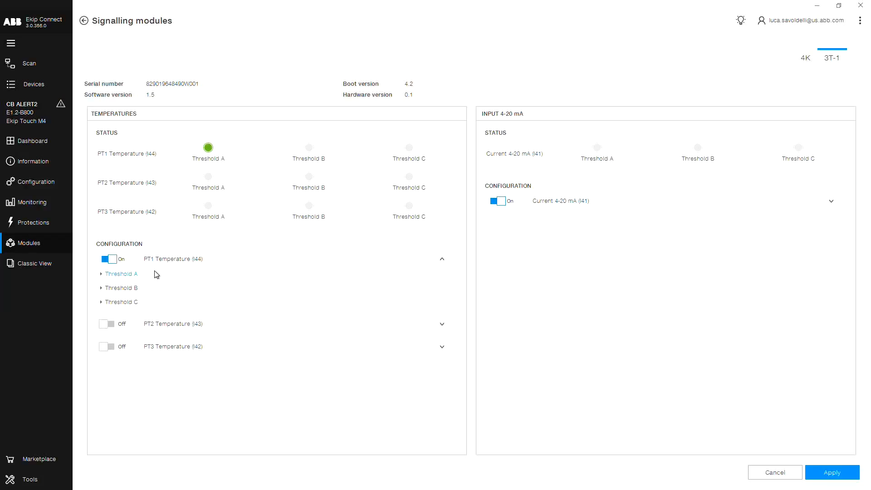
# - Expand PT1 Threshold A and set its value slider to 23.0 °C
pyautogui.click(119, 273)
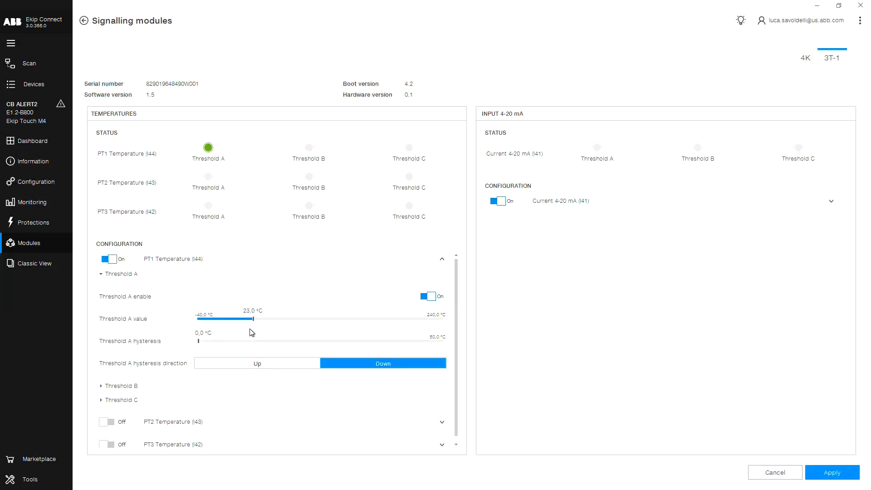
pyautogui.moveTo(279, 323)
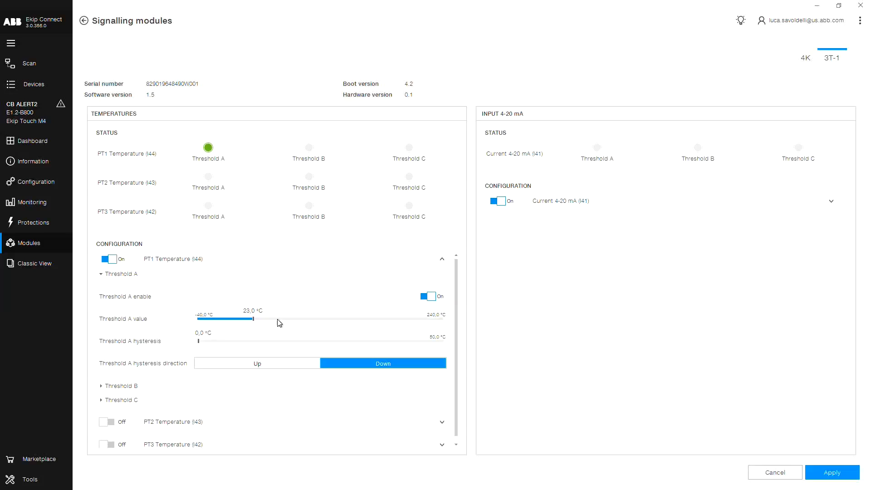
pyautogui.moveTo(250, 318); pyautogui.dragTo(263, 318)
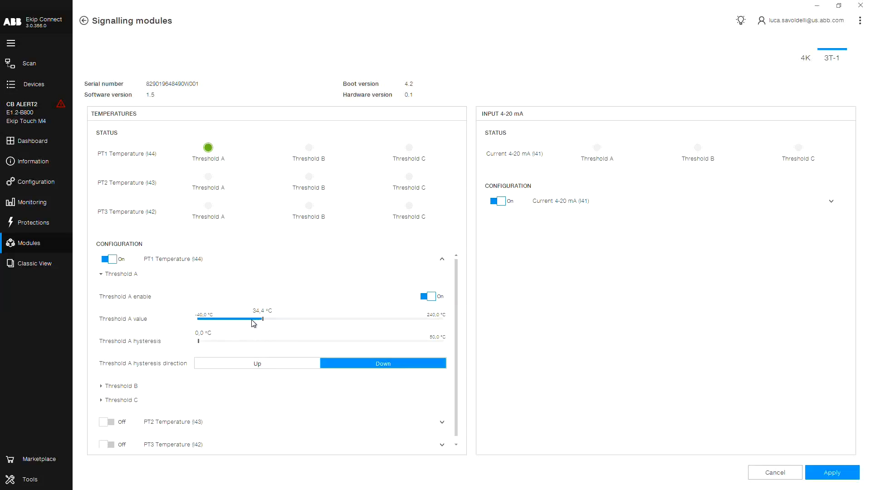
pyautogui.moveTo(263, 319); pyautogui.dragTo(243, 321)
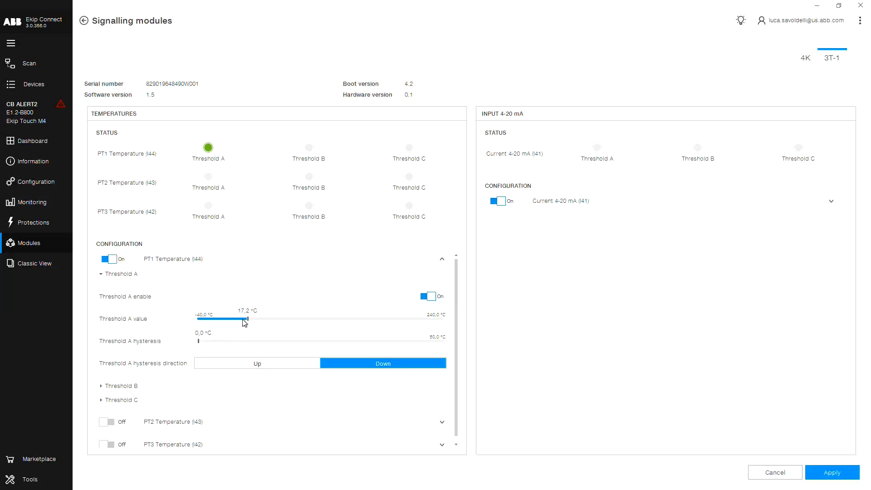
pyautogui.moveTo(243, 319); pyautogui.dragTo(248, 318)
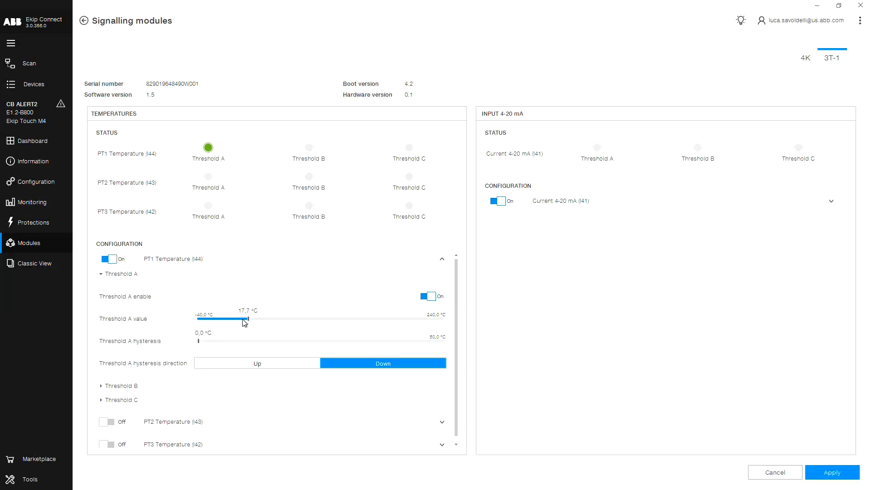
pyautogui.moveTo(243, 318); pyautogui.dragTo(251, 318)
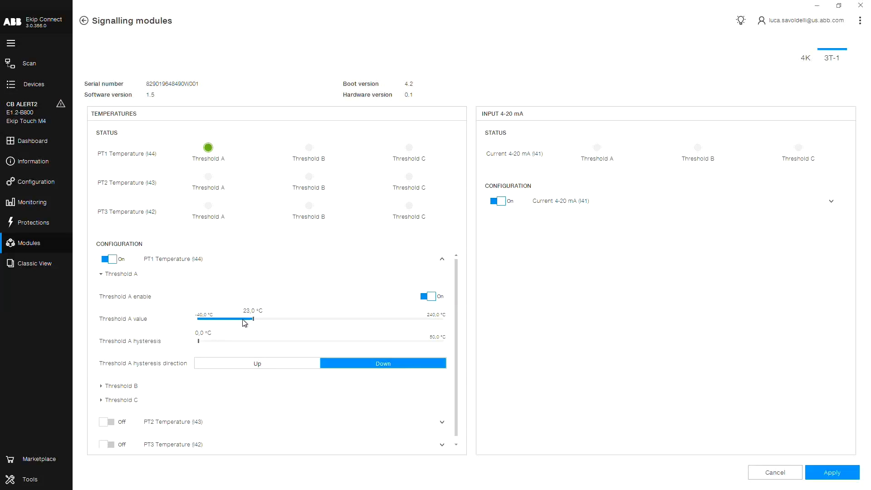
pyautogui.moveTo(243, 318); pyautogui.dragTo(243, 318)
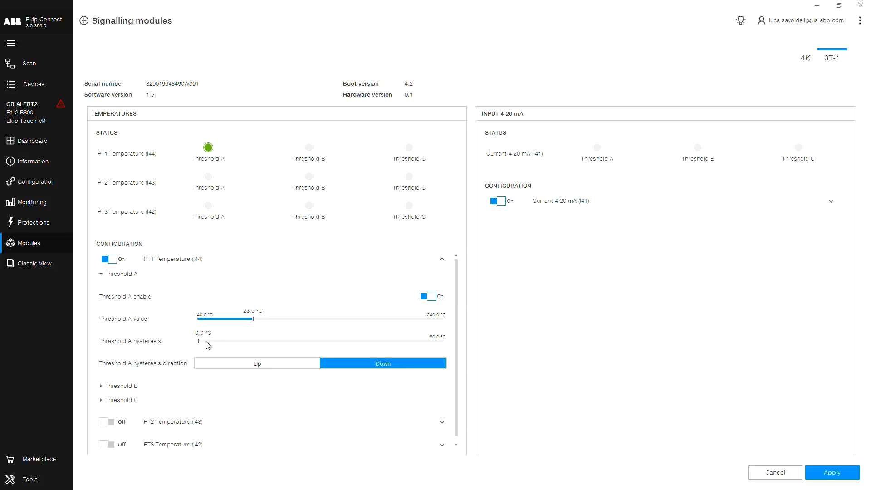
# - Adjust PT1 Threshold A hysteresis, ending back at 0.0 °C
pyautogui.moveTo(198, 341); pyautogui.dragTo(204, 341)
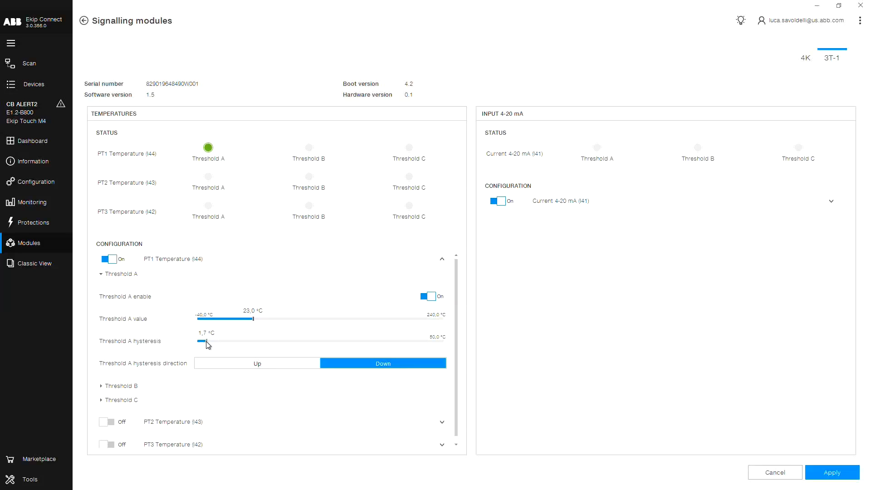
pyautogui.moveTo(201, 341); pyautogui.dragTo(207, 341)
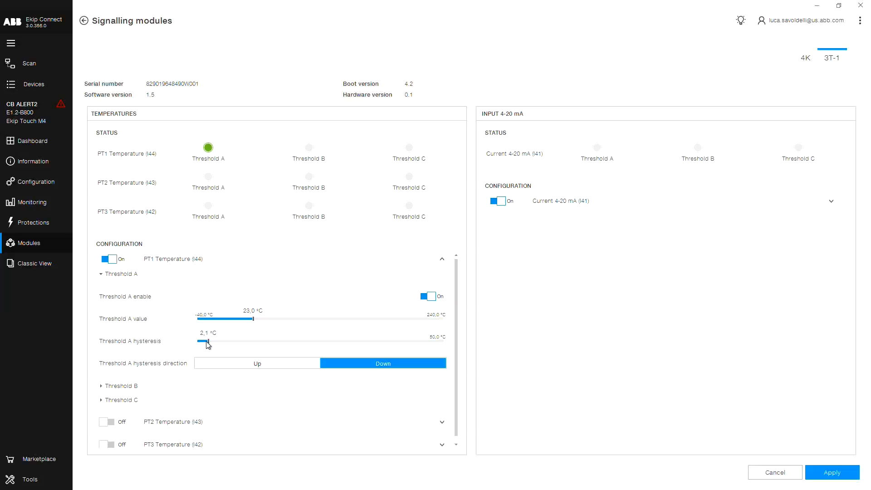
pyautogui.moveTo(207, 343); pyautogui.dragTo(197, 343)
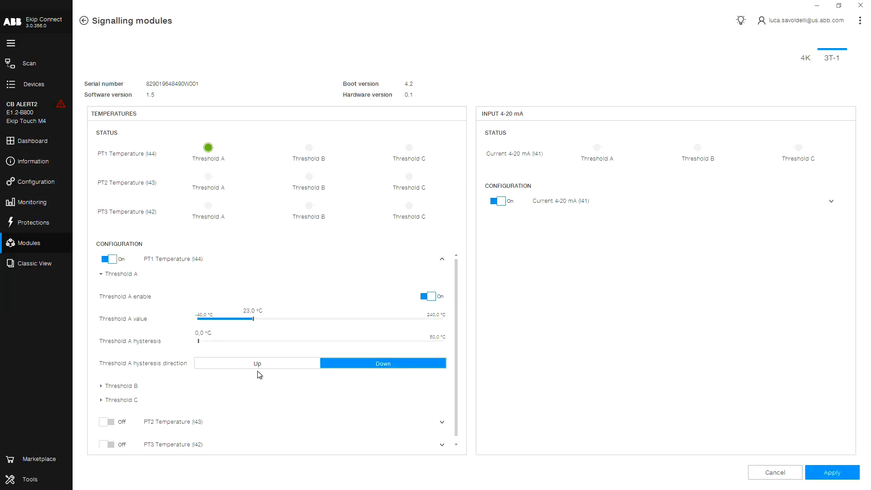
# - Set PT1 Threshold A hysteresis direction to Up and show Threshold C settings
pyautogui.click(256, 363)
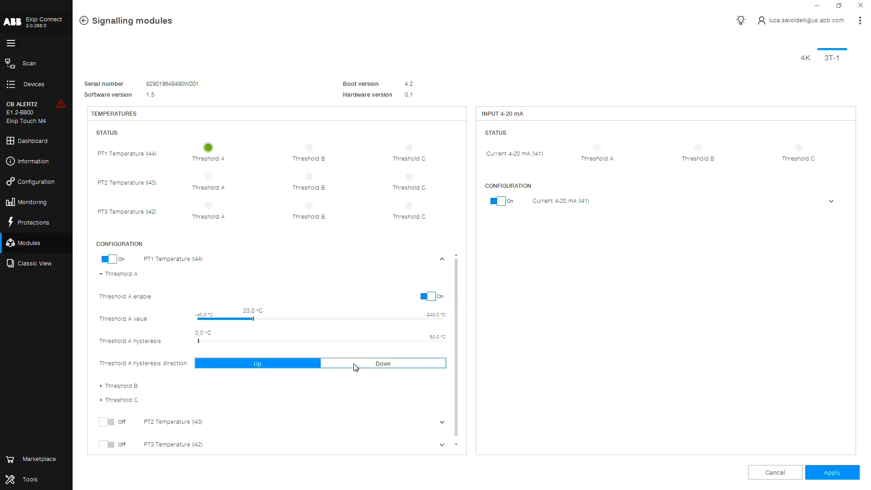
pyautogui.click(382, 363)
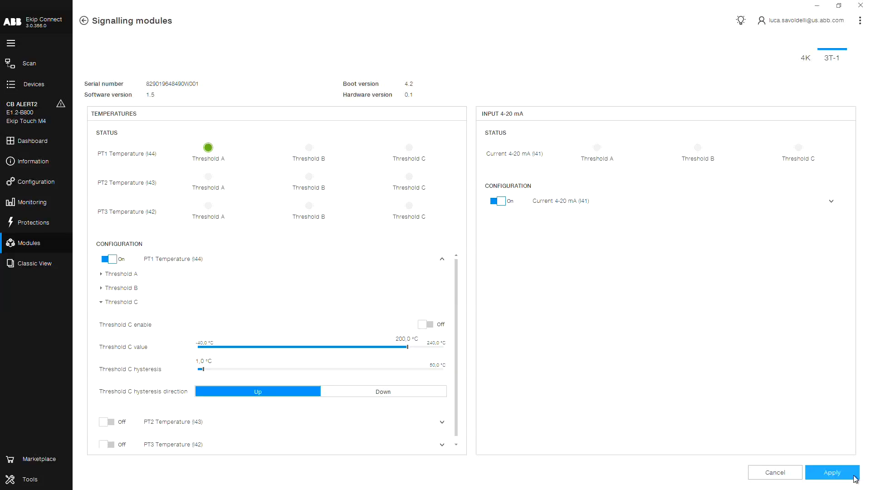
# - Apply the PT1 threshold settings and get the Program success confirmation
pyautogui.click(832, 472)
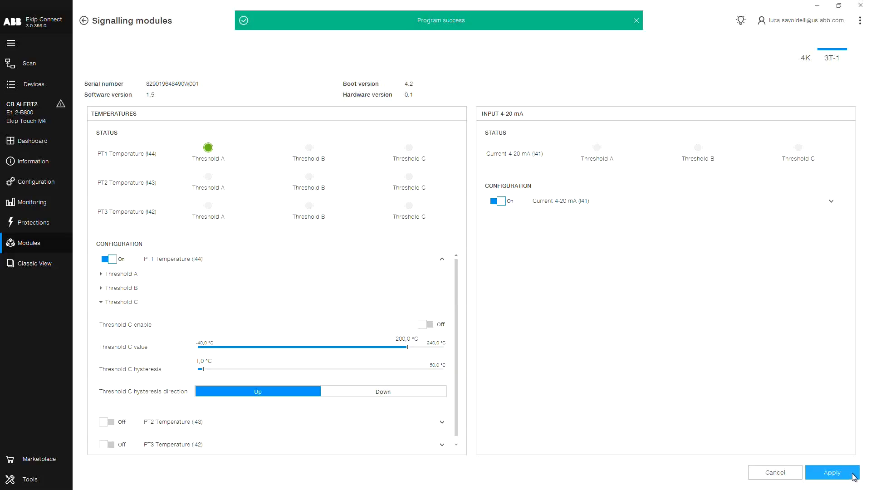
pyautogui.moveTo(822, 373)
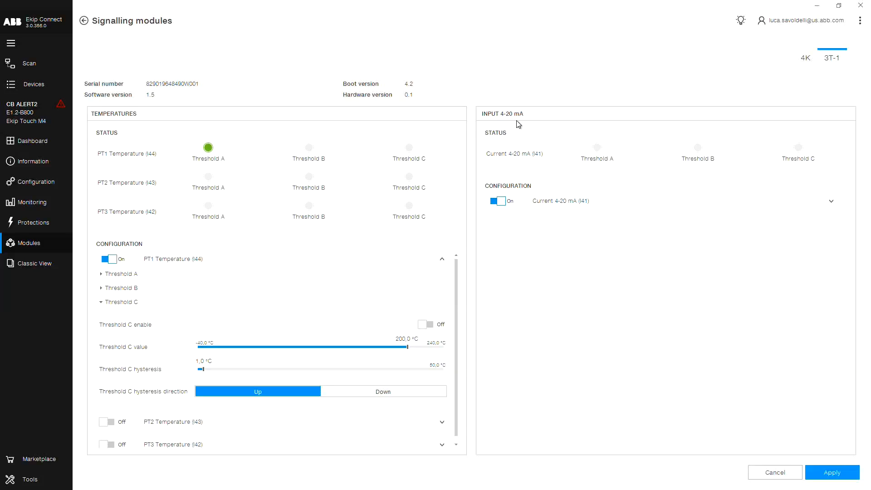
# - Toggle the 4-20 mA current input off and on, then expand its Threshold A settings
pyautogui.click(498, 200)
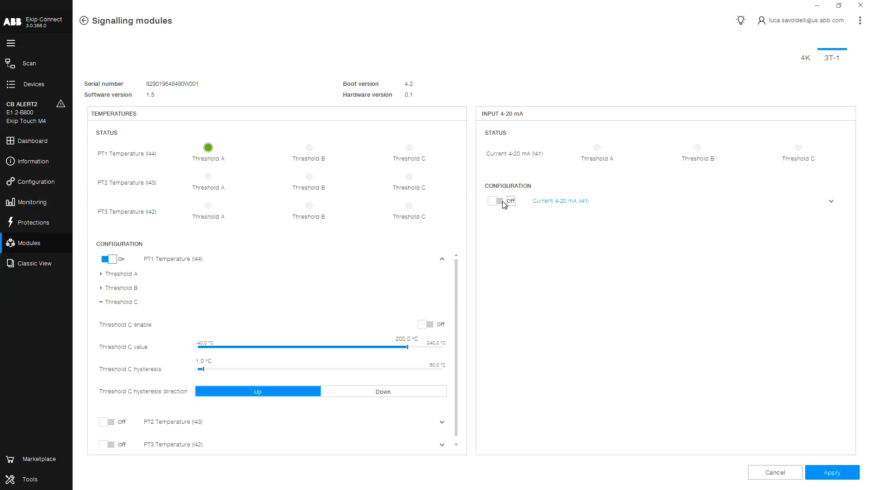
pyautogui.click(496, 200)
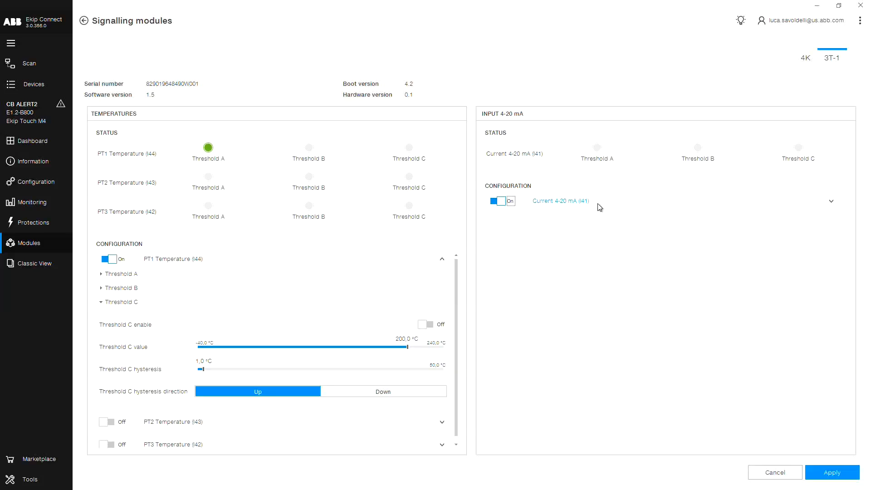
pyautogui.click(831, 200)
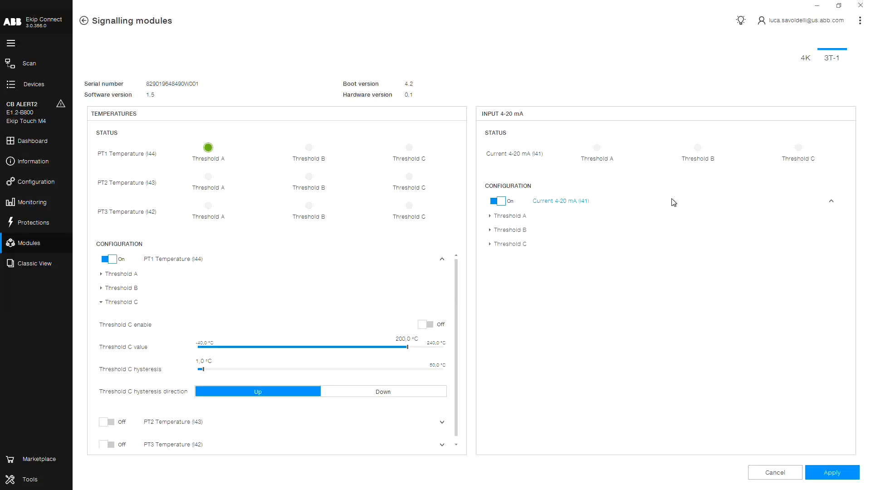
pyautogui.click(506, 216)
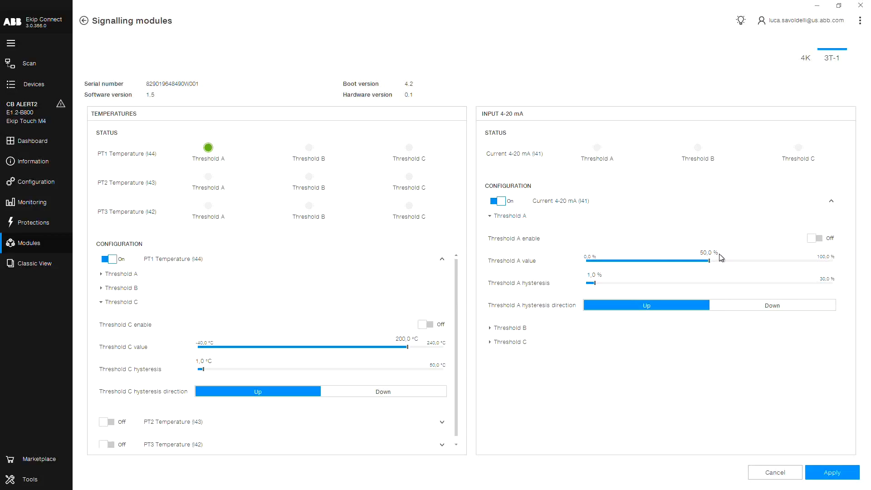
pyautogui.moveTo(725, 263)
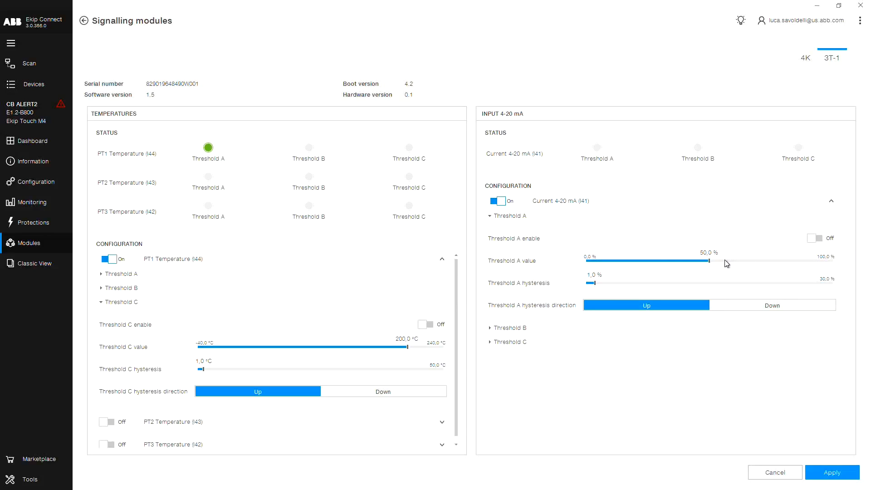
# - Raise the 4-20 mA Threshold A value to 100.0 % and apply it with Program success
pyautogui.moveTo(708, 260); pyautogui.dragTo(721, 261)
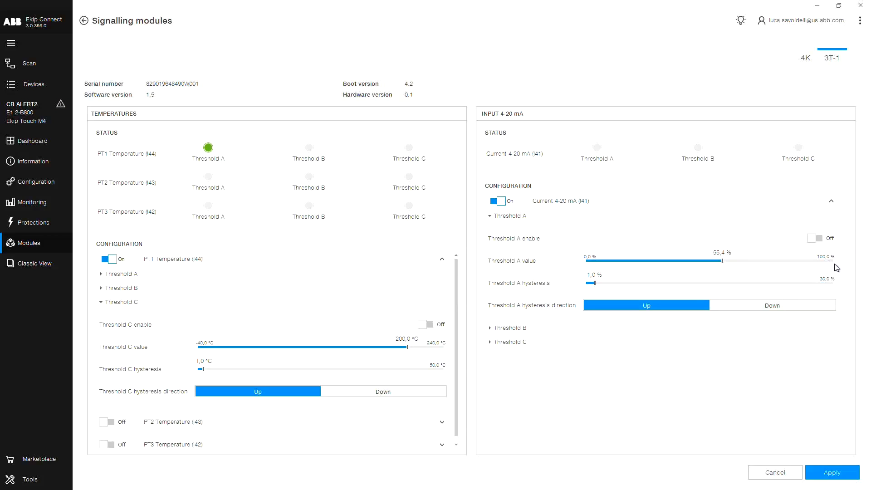
pyautogui.moveTo(723, 260); pyautogui.dragTo(827, 260)
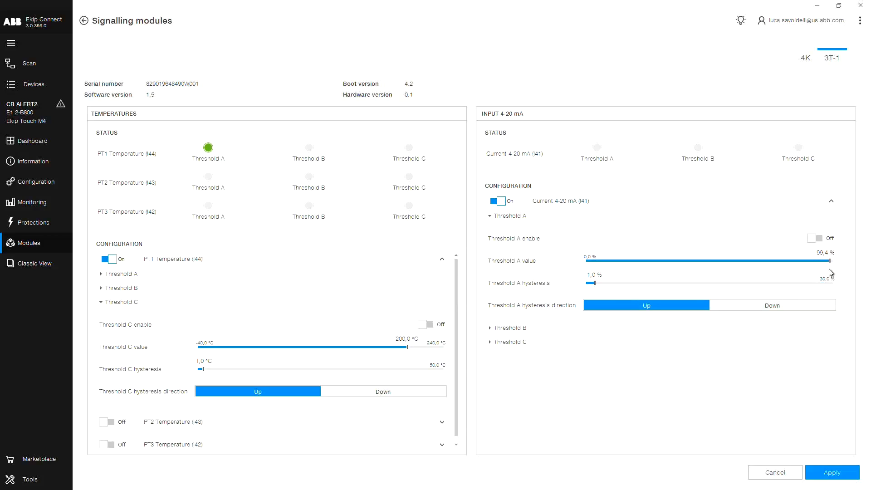
pyautogui.moveTo(827, 260); pyautogui.dragTo(832, 260)
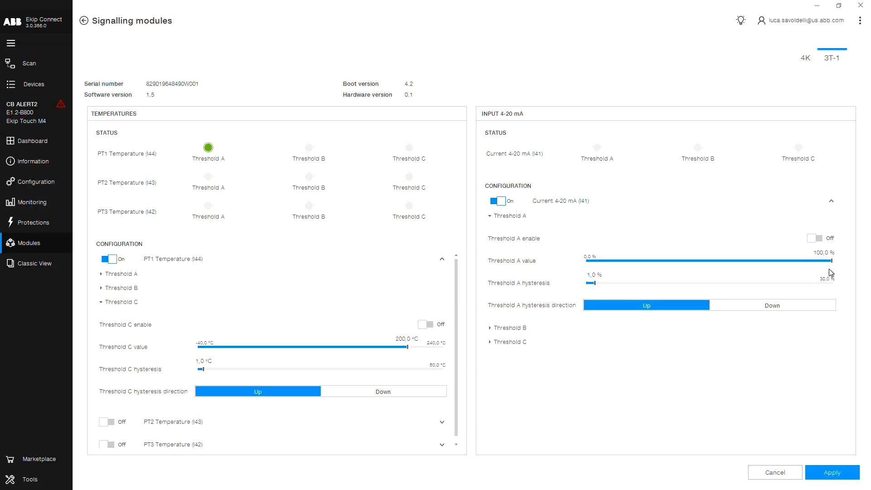
pyautogui.moveTo(832, 471)
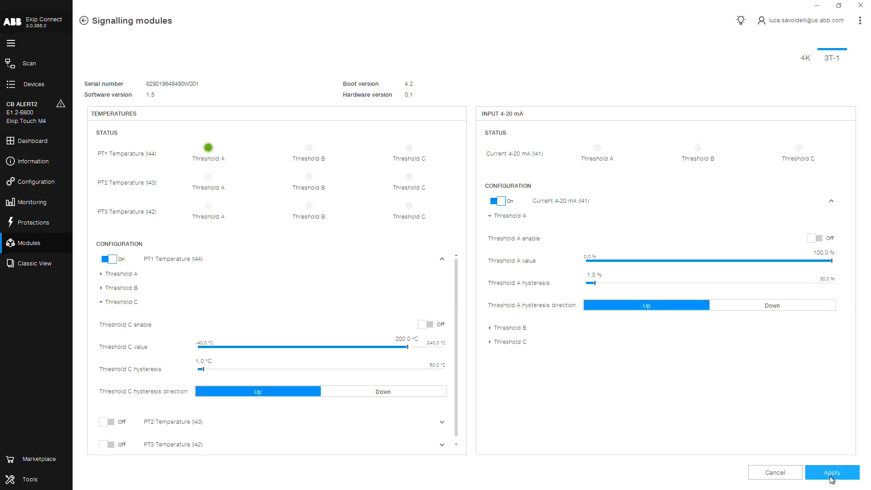
pyautogui.click(832, 471)
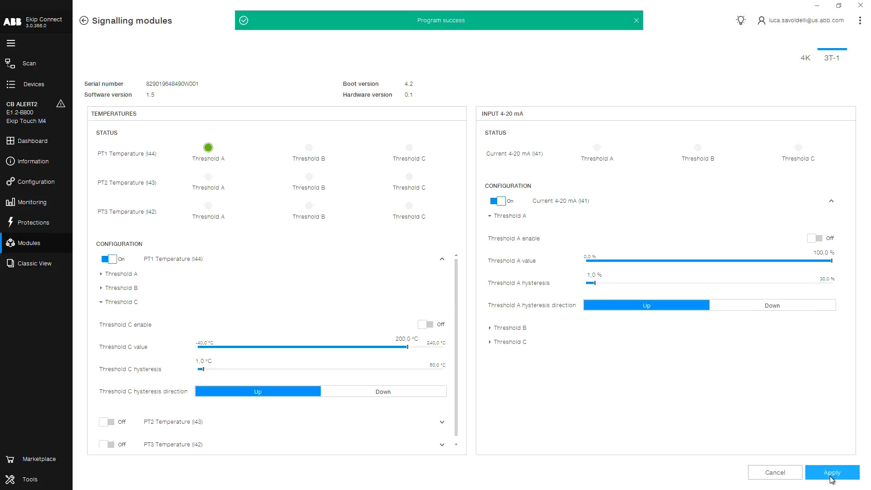